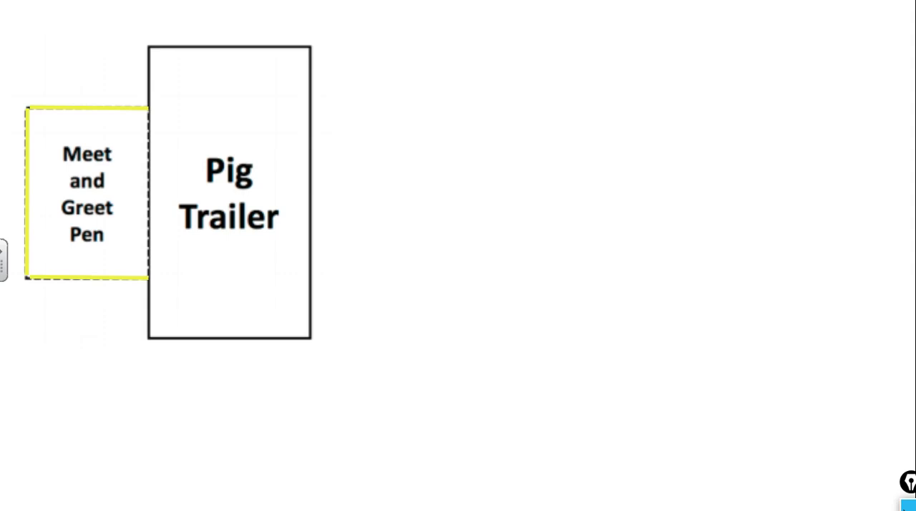
mouse_move(326, 433)
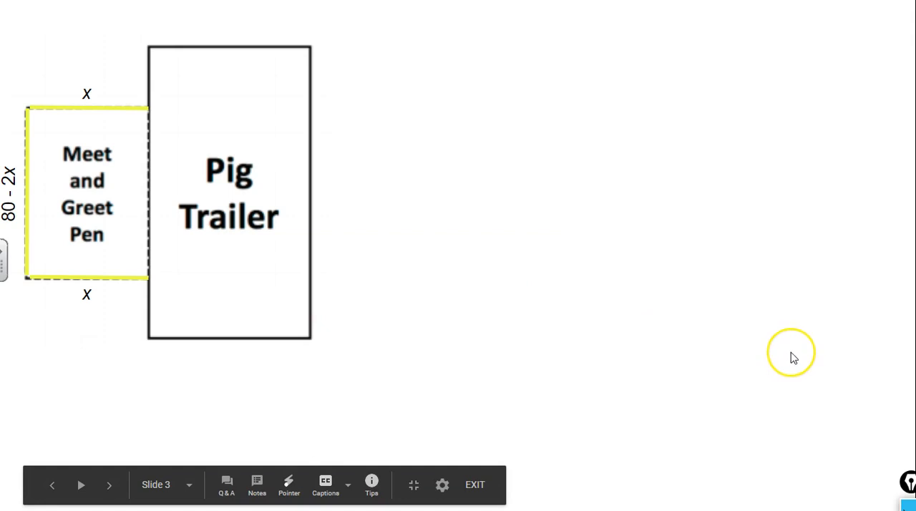
mouse_move(793, 358)
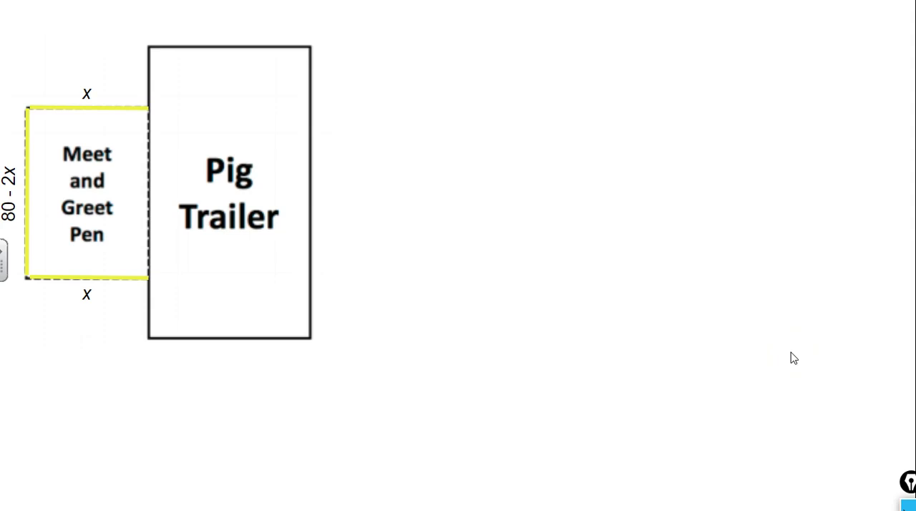
mouse_move(123, 114)
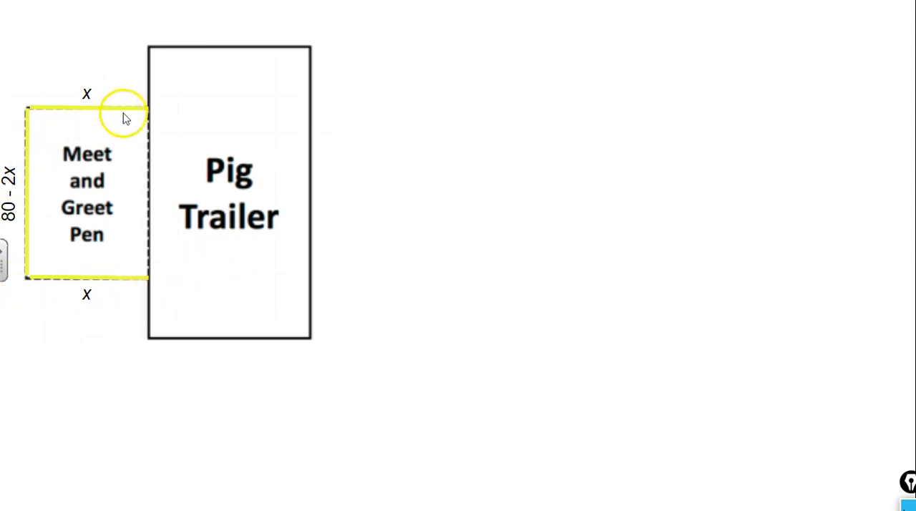
mouse_move(50, 300)
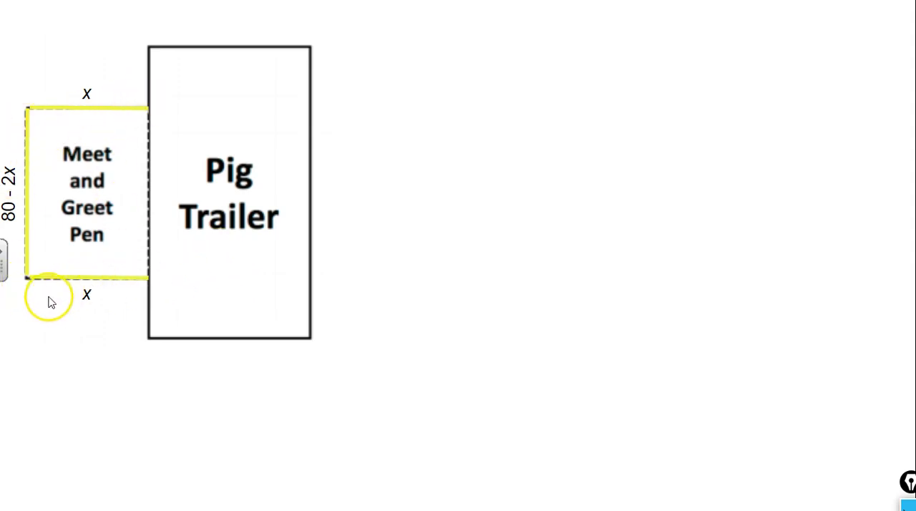
mouse_move(107, 363)
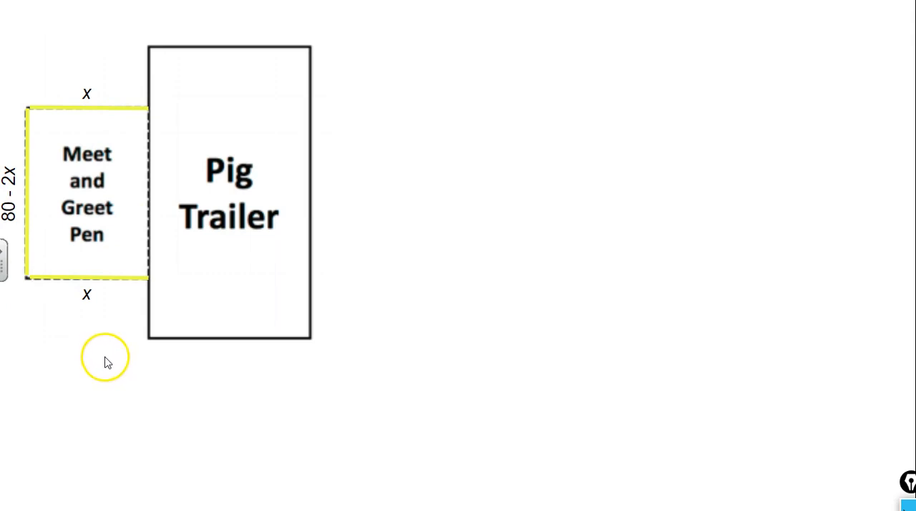
mouse_move(97, 331)
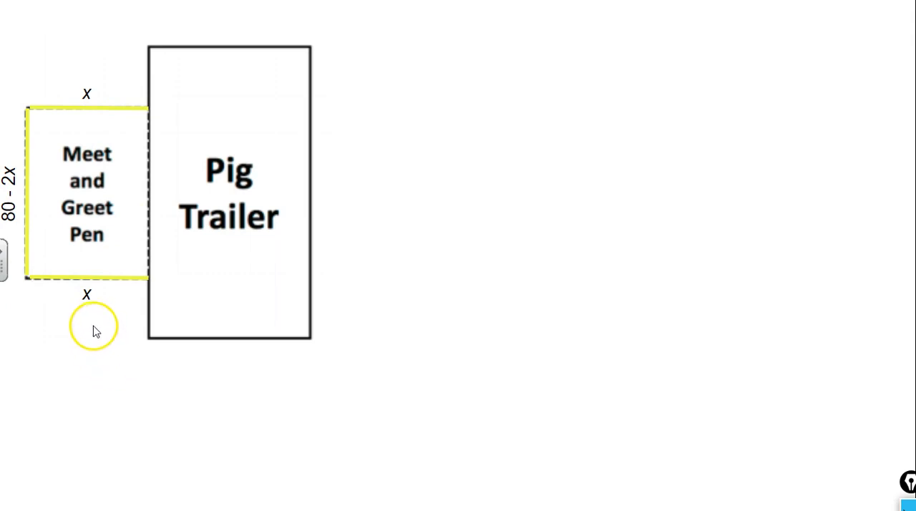
mouse_move(128, 355)
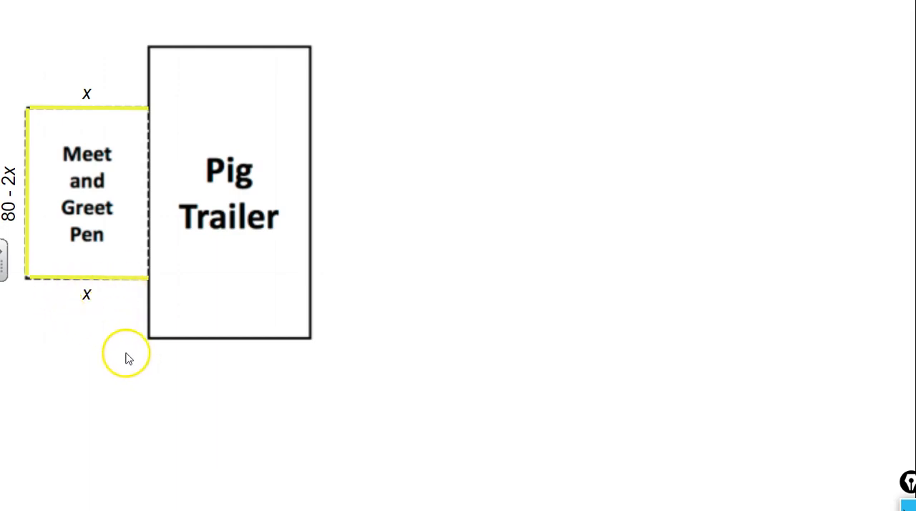
mouse_move(86, 346)
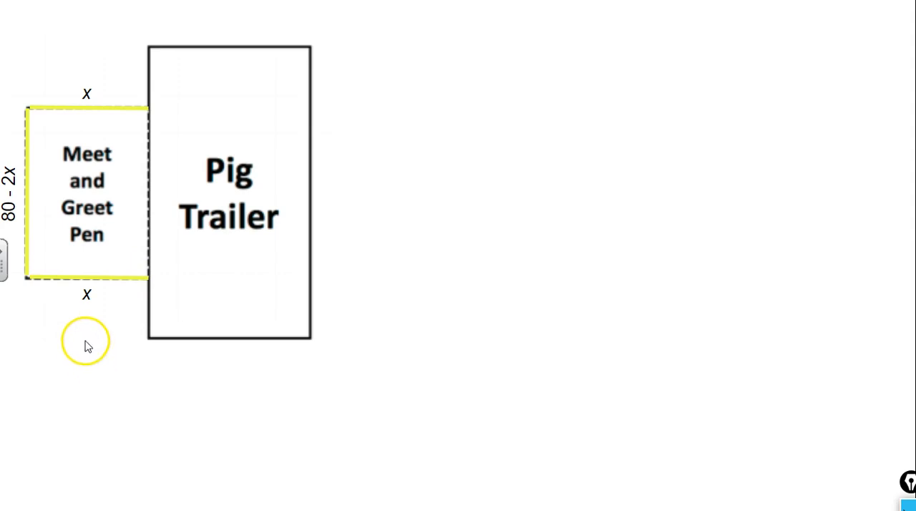
mouse_move(128, 298)
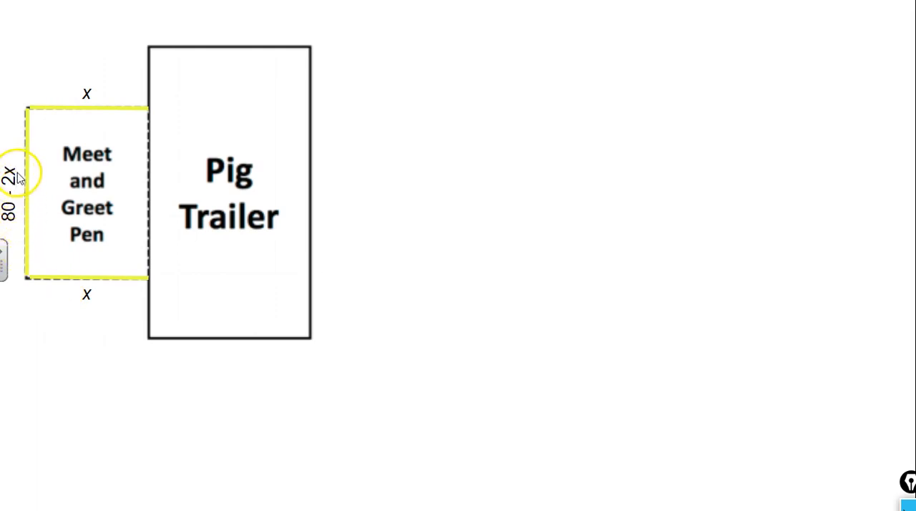
mouse_move(607, 236)
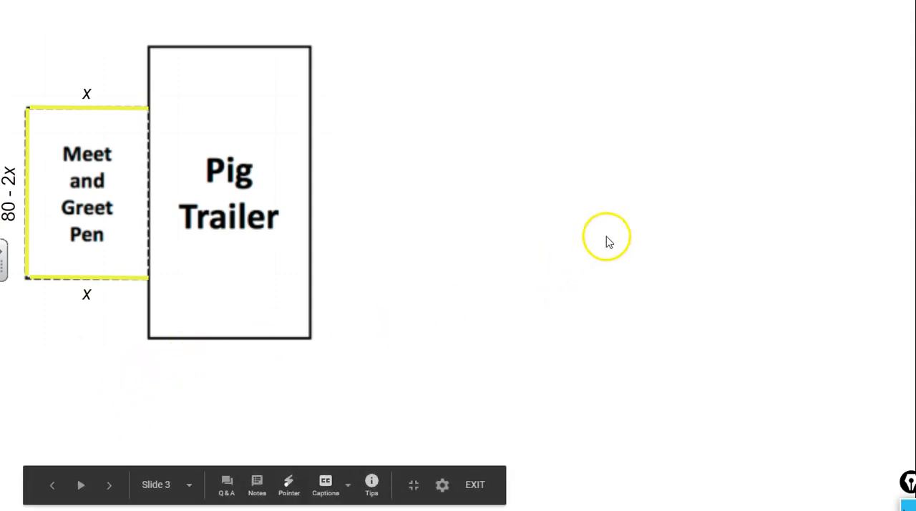
mouse_move(610, 239)
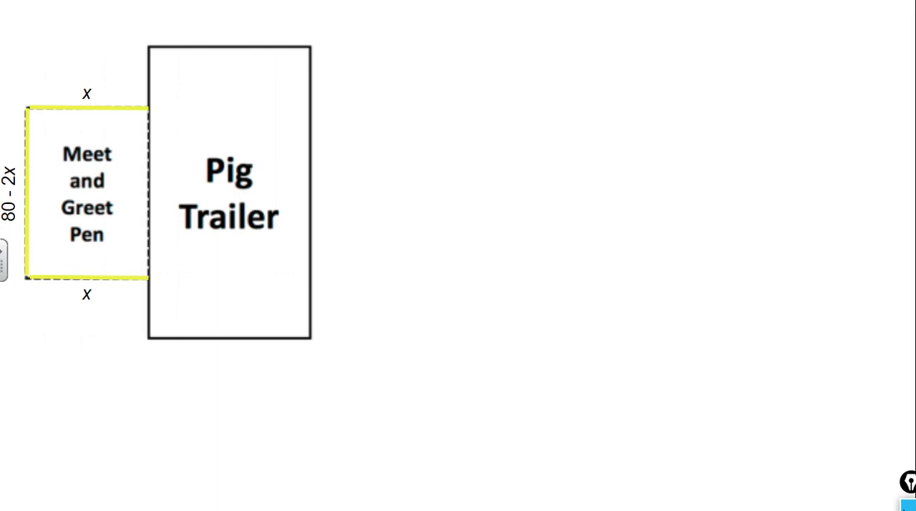
mouse_move(684, 183)
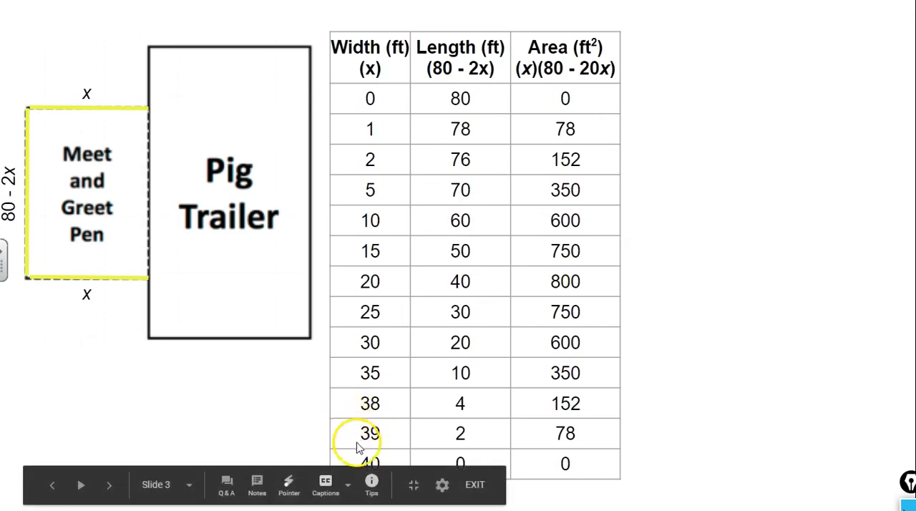
mouse_move(682, 381)
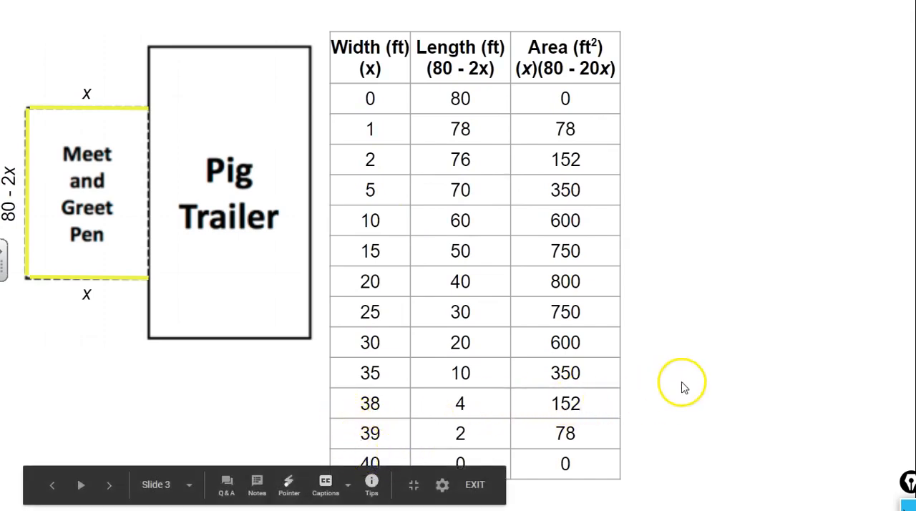
mouse_move(429, 441)
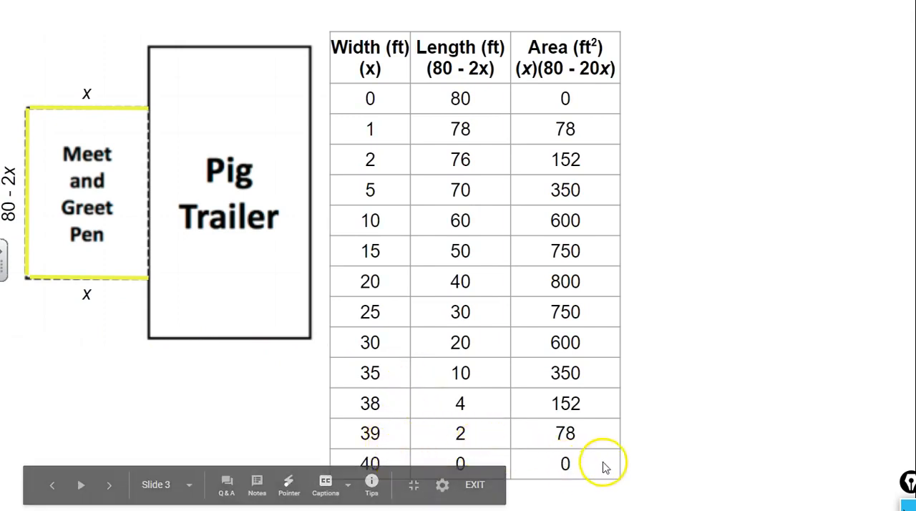
mouse_move(371, 406)
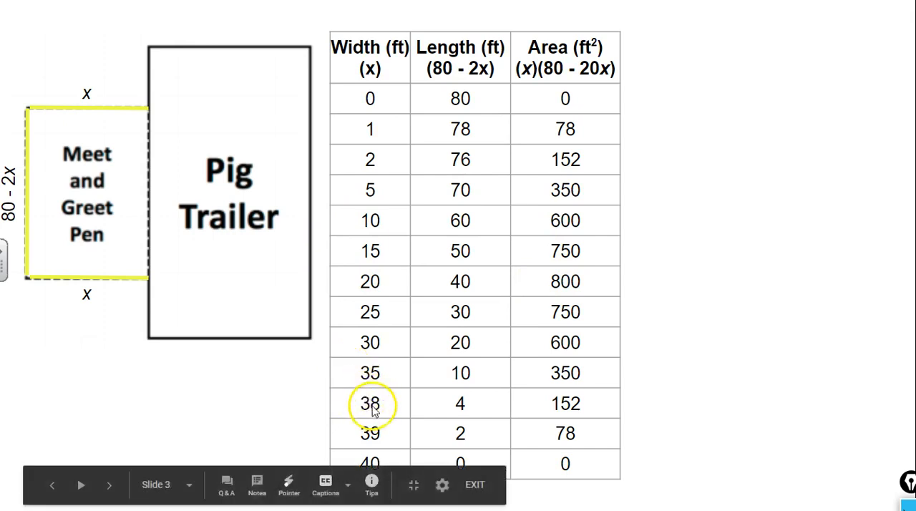
mouse_move(594, 342)
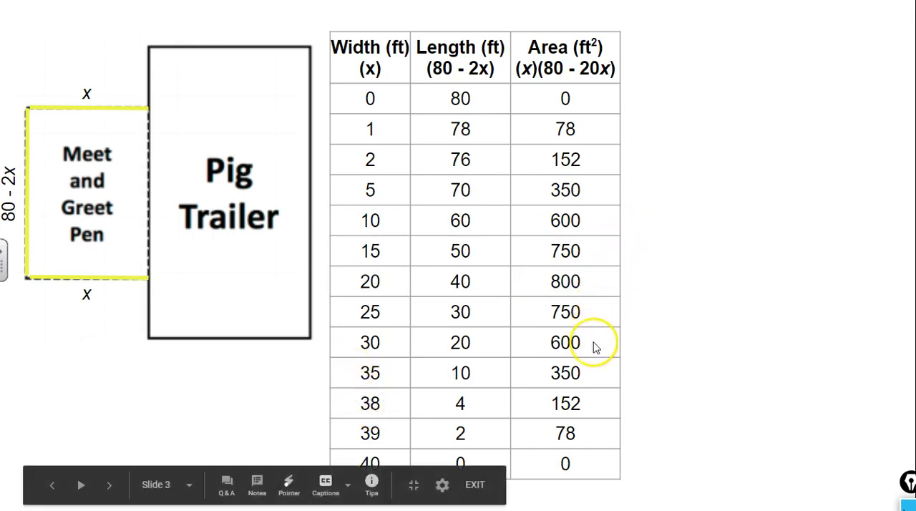
mouse_move(637, 250)
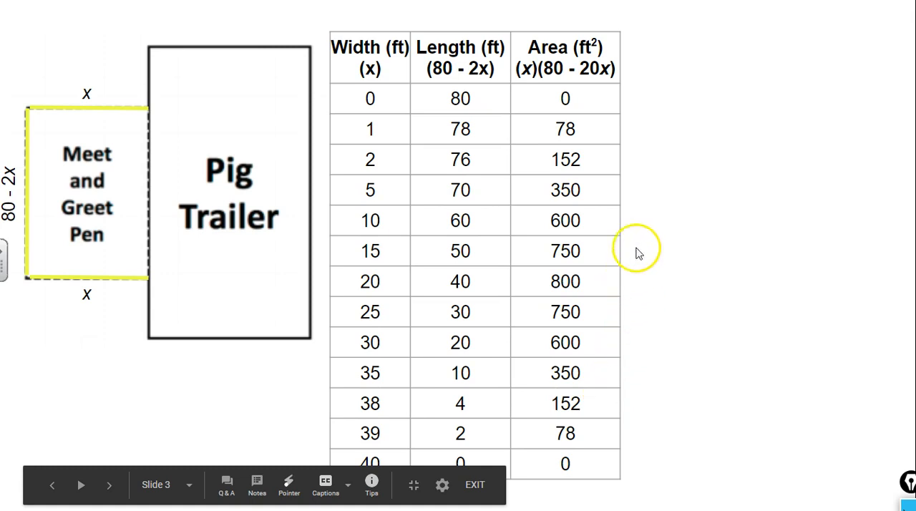
mouse_move(370, 159)
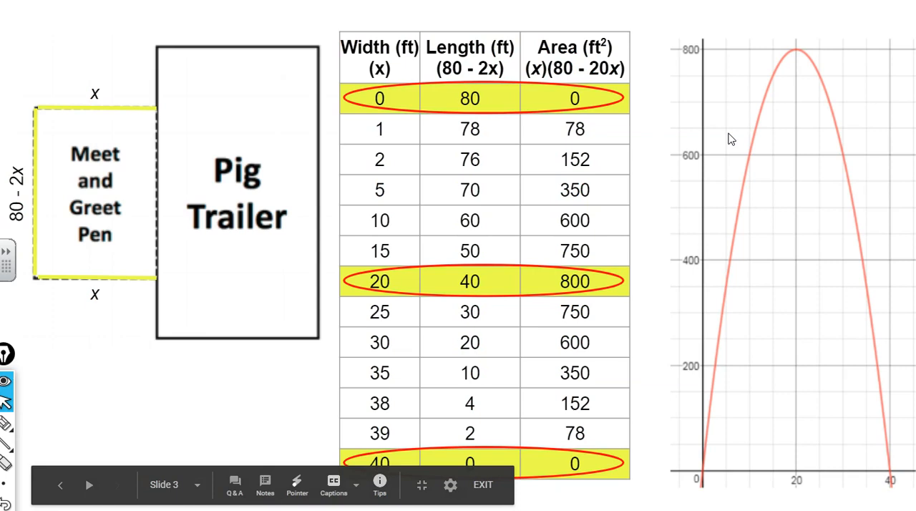
mouse_move(833, 34)
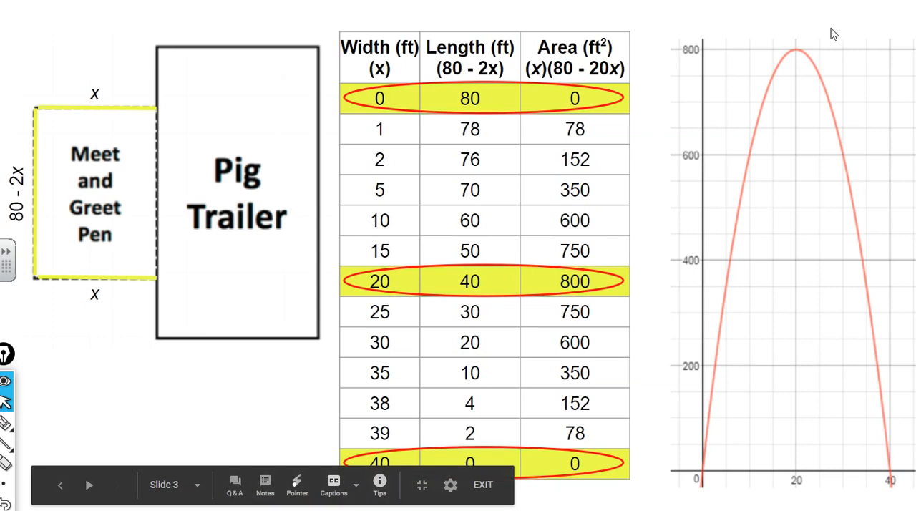